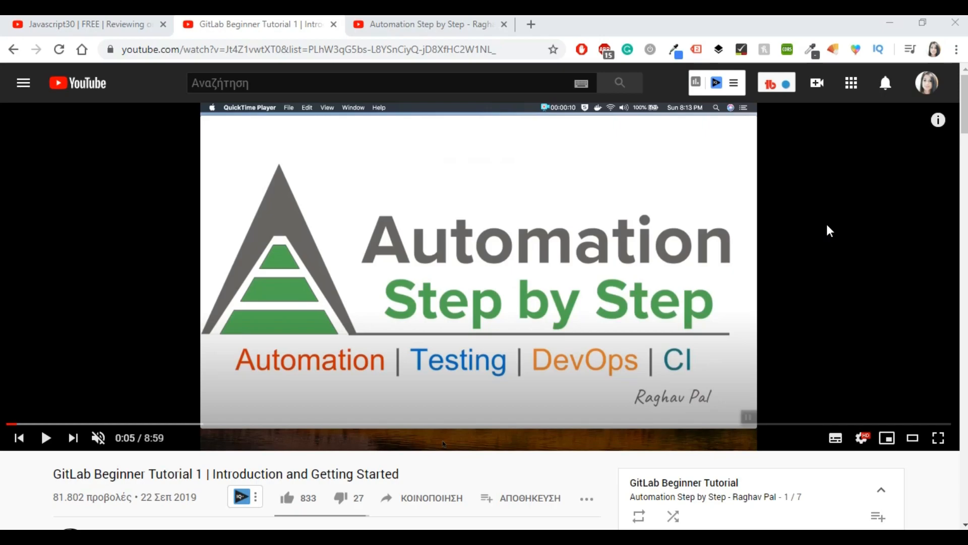
- Browse the playlist entries, visit the Javascript30 review video, then play GitLab Beginner Tutorial 1
scroll("down", 3)
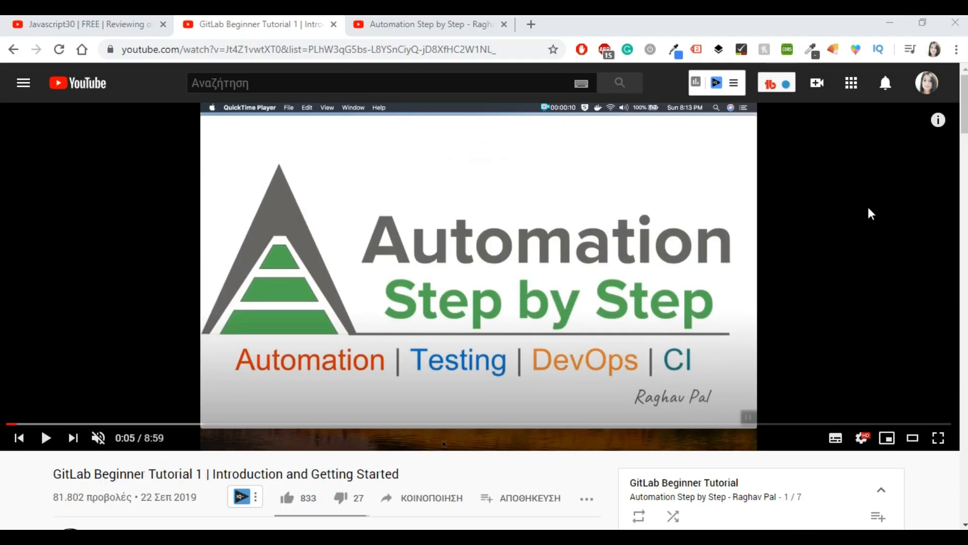
mouse_move(73, 32)
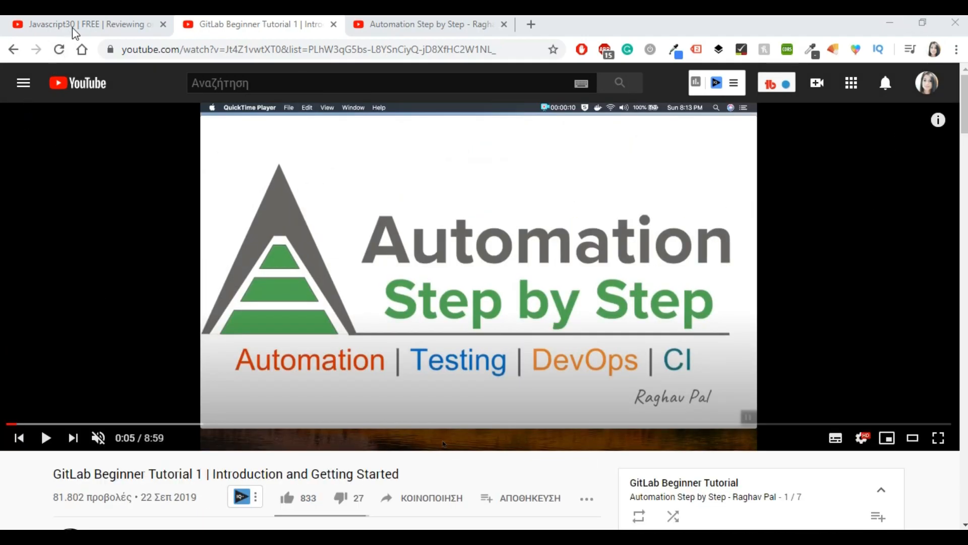
left_click(75, 25)
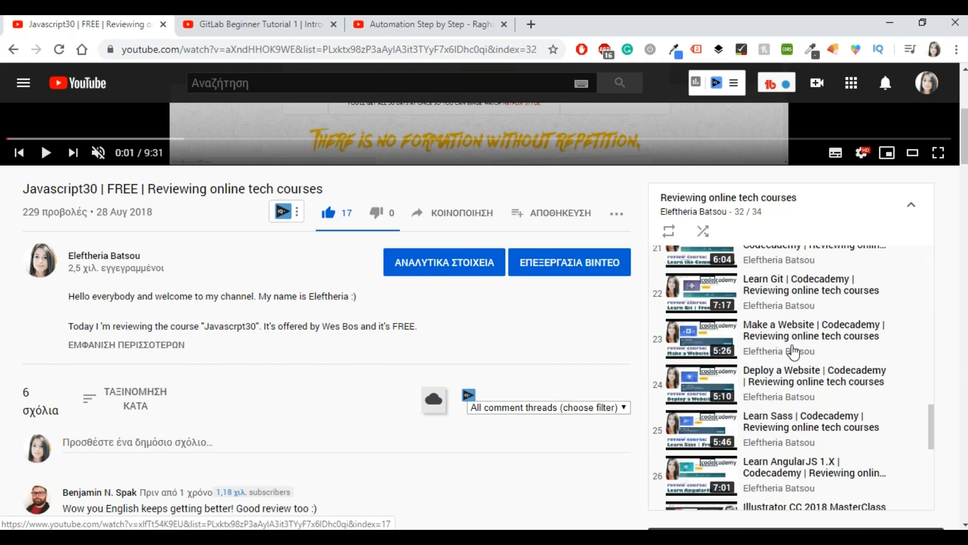
scroll("down", 3)
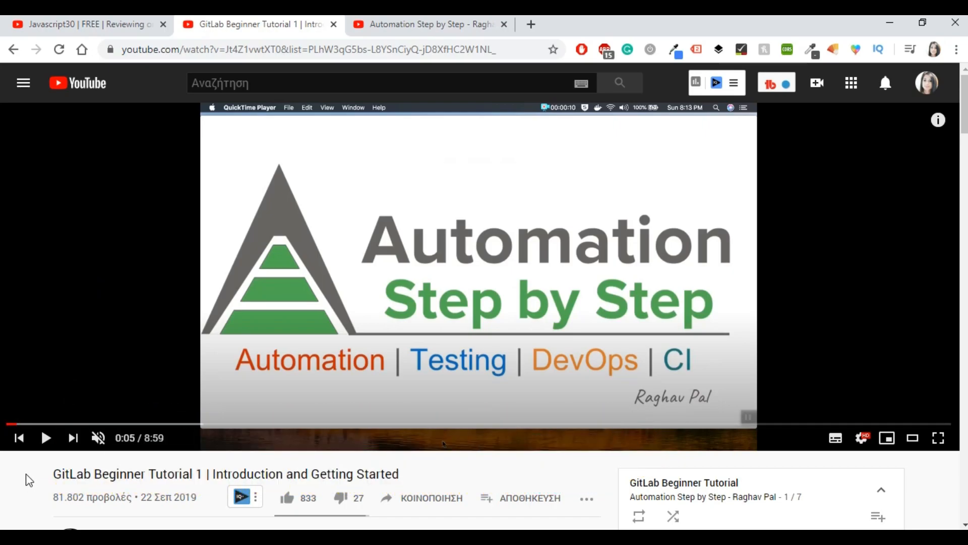
scroll("down", 3)
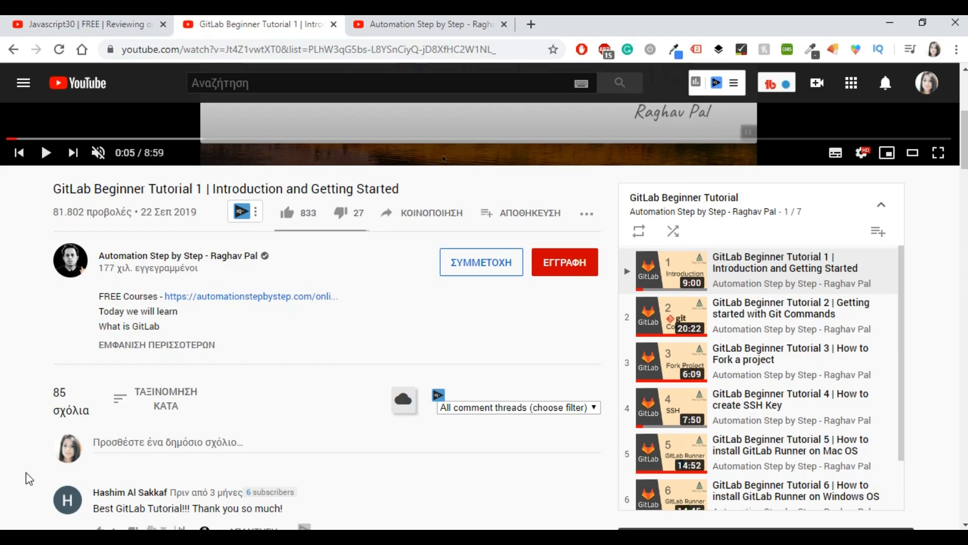
mouse_move(725, 415)
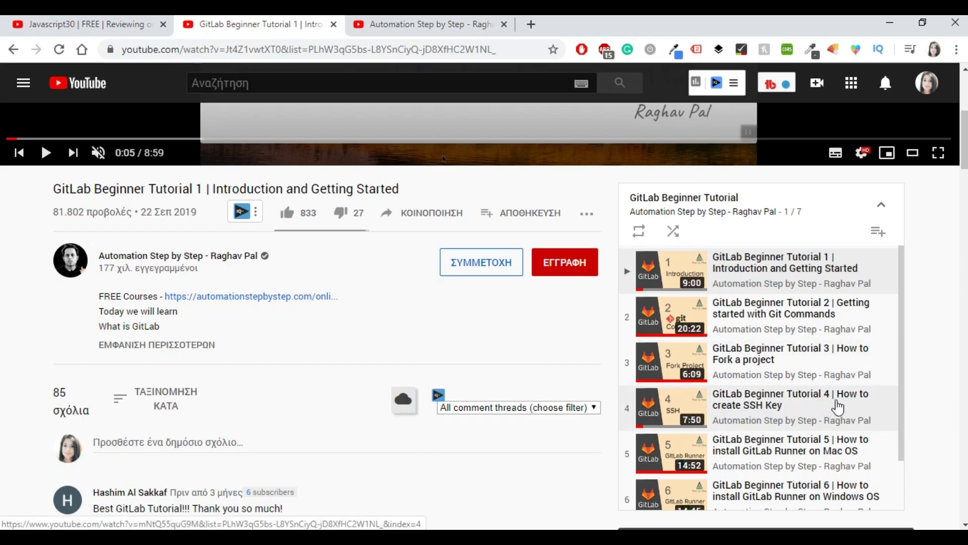
mouse_move(807, 410)
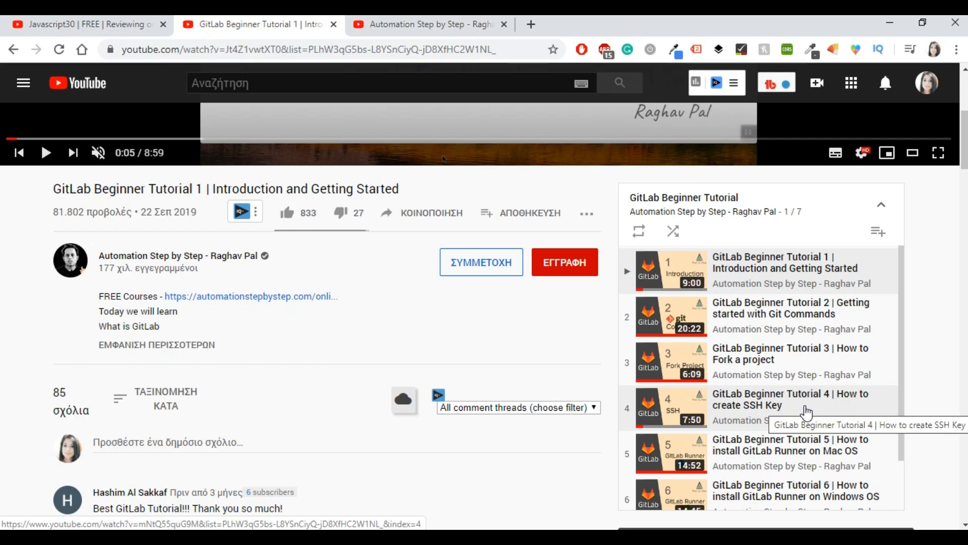
mouse_move(936, 358)
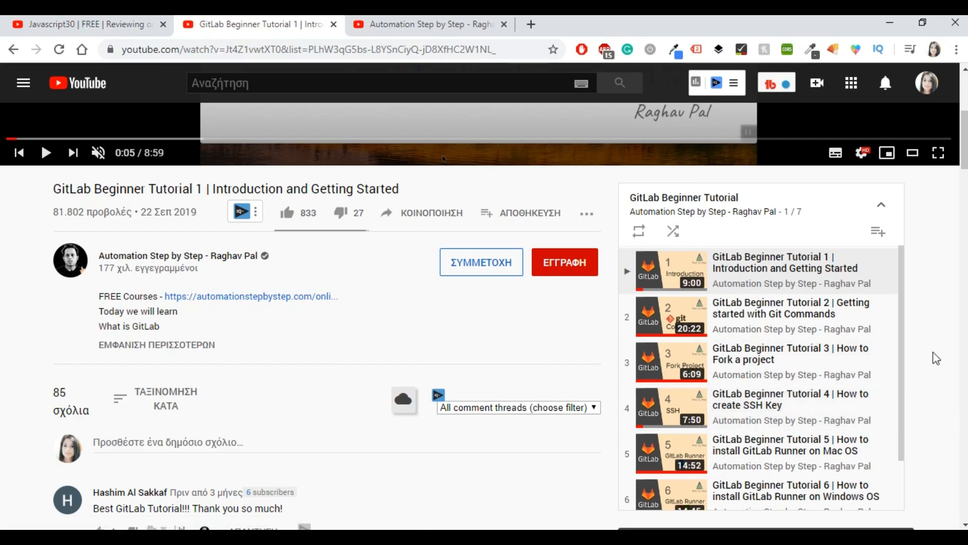
mouse_move(940, 334)
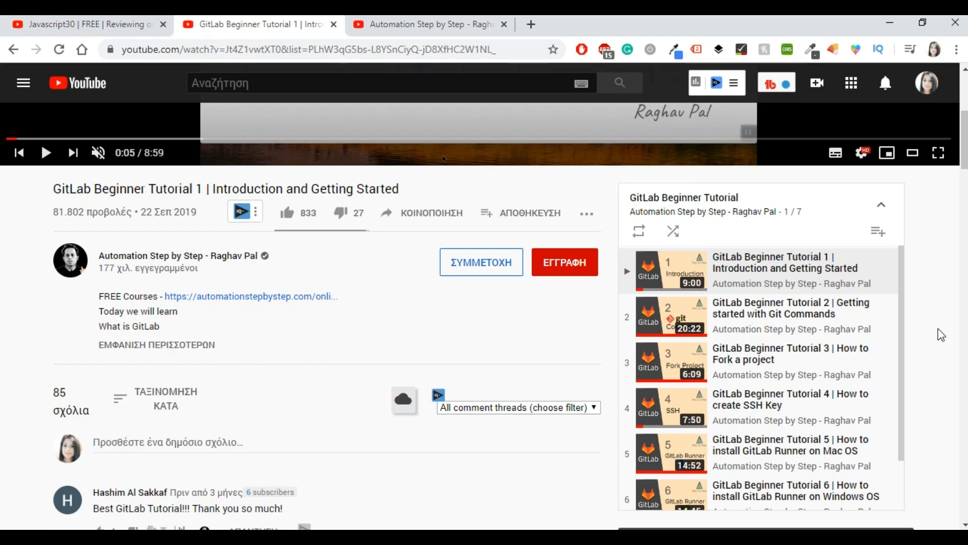
mouse_move(789, 215)
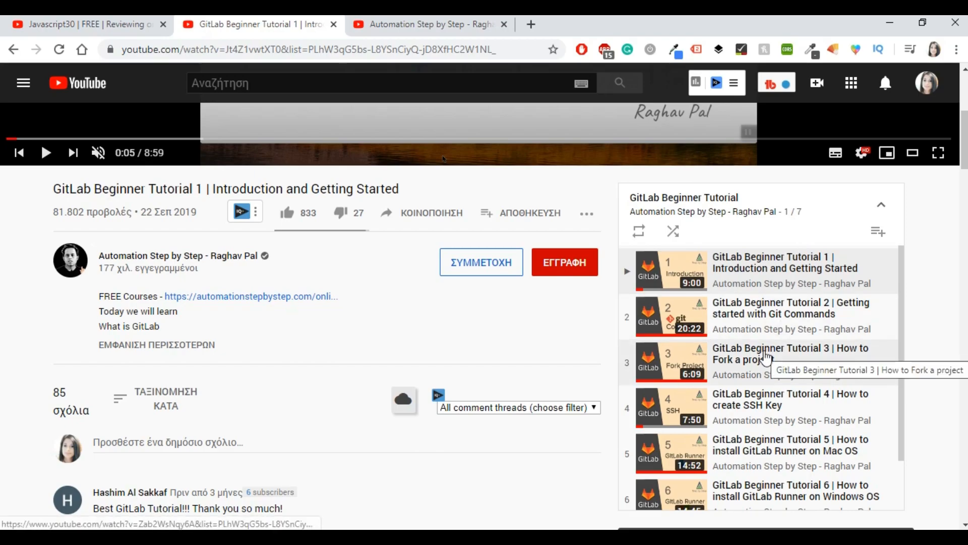
mouse_move(678, 382)
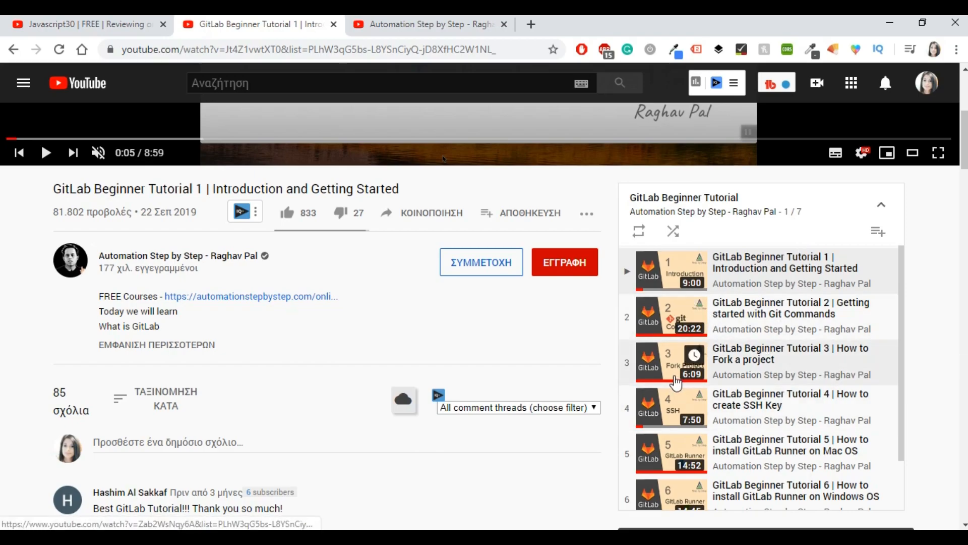
scroll("down", 3)
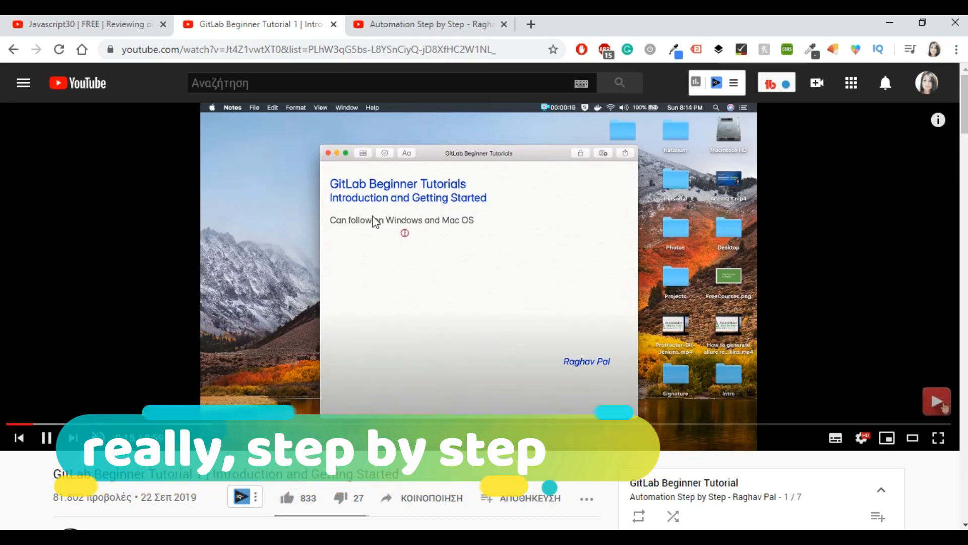
- Expand the Tutorial 1 description with 'ΕΜΦΑΝΙΣΗ ΠΕΡΙΣΣΟΤΕΡΩΝ' (Show more) to read its topics
scroll("down", 3)
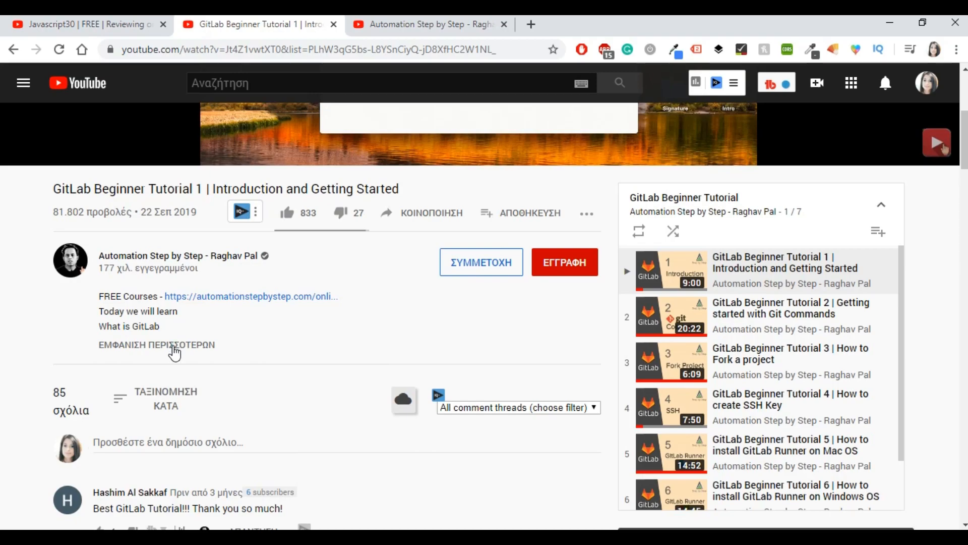
left_click(157, 345)
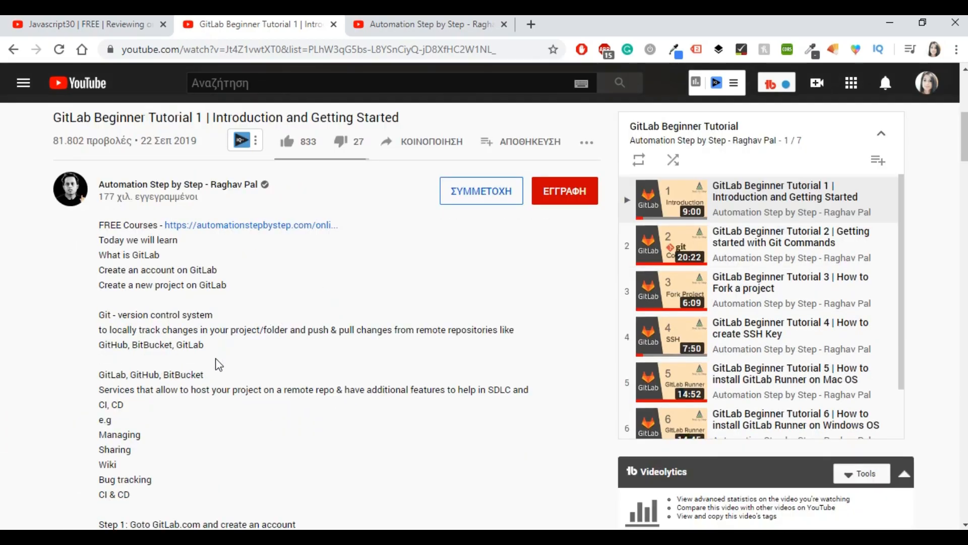
mouse_move(220, 370)
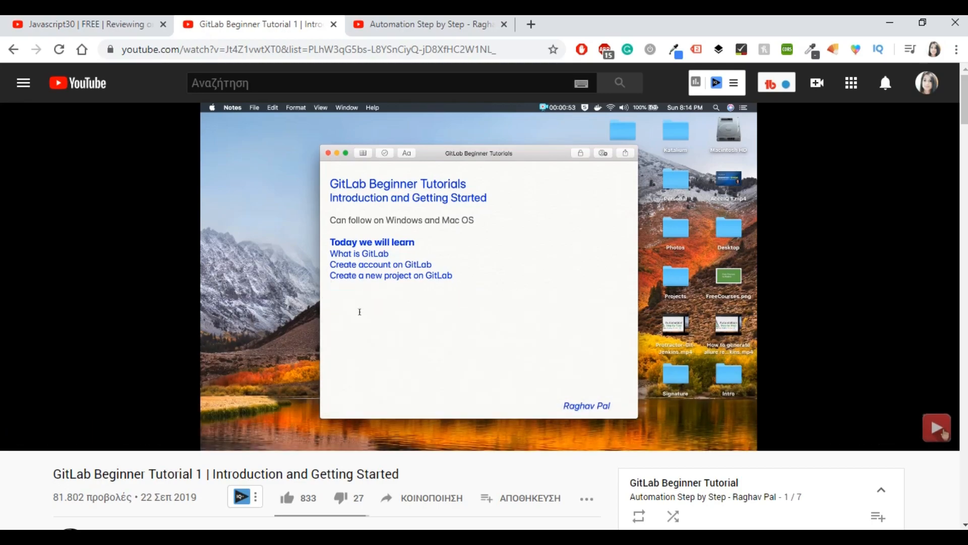
- Enter the text 'Git', 'to locally track change', 'and push' while the Git notes play
type("Git - version control system")
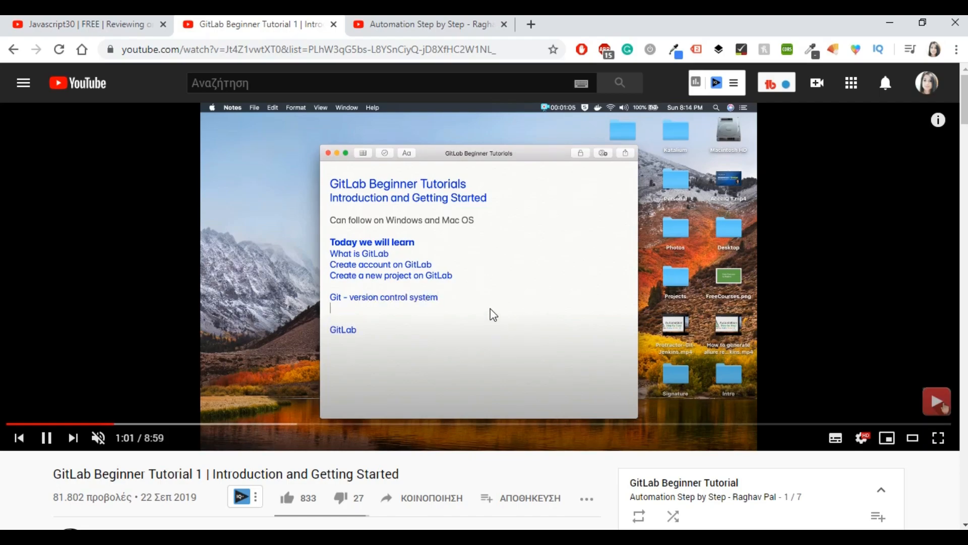
mouse_move(450, 271)
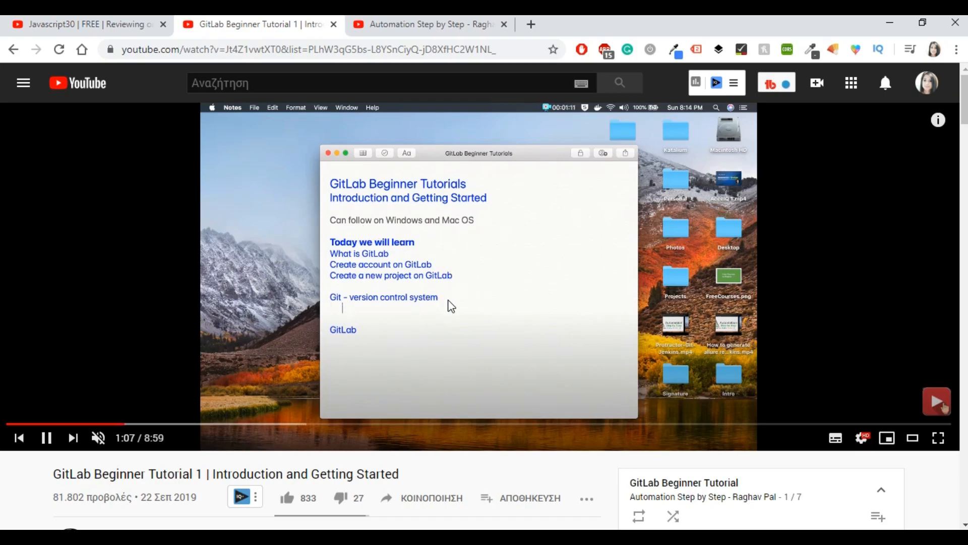
type("to local")
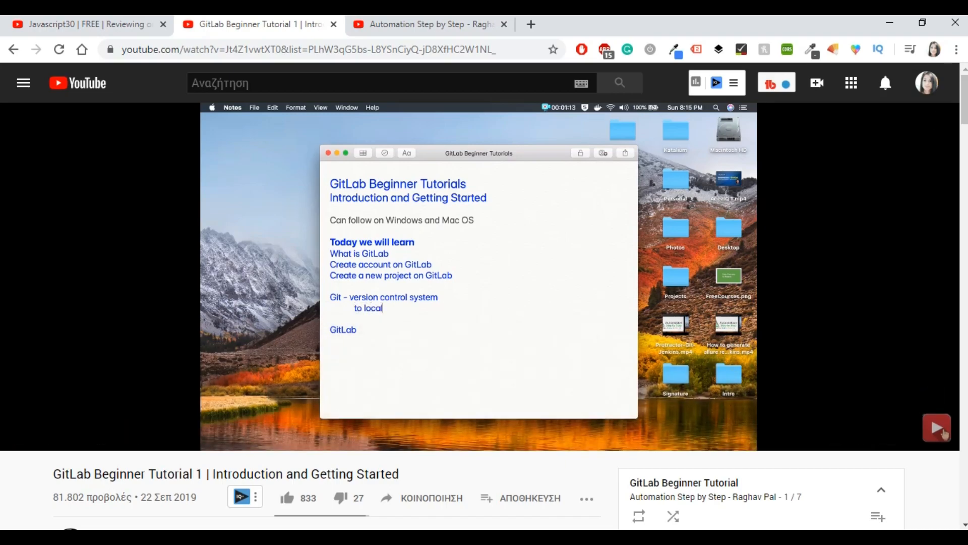
type("ly track changes in your project/folder")
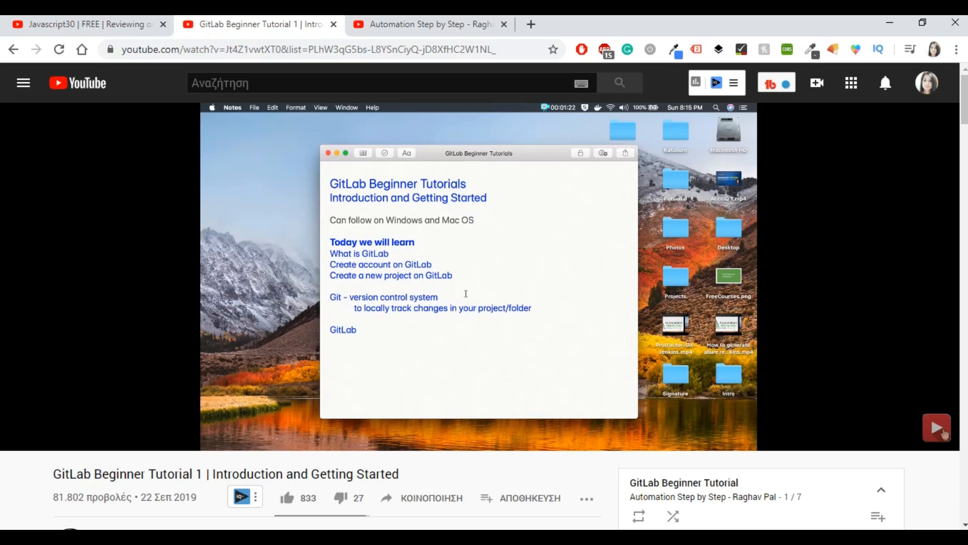
mouse_move(548, 301)
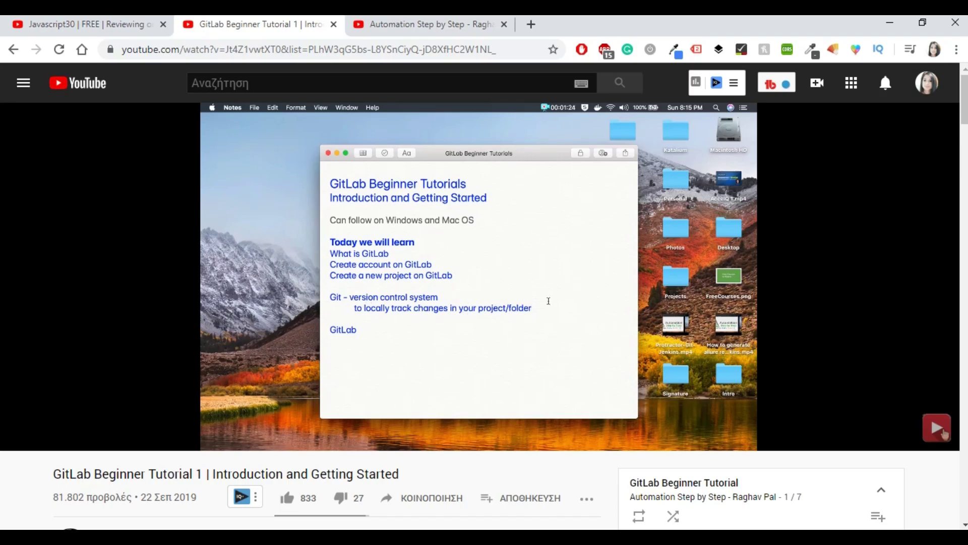
type("and")
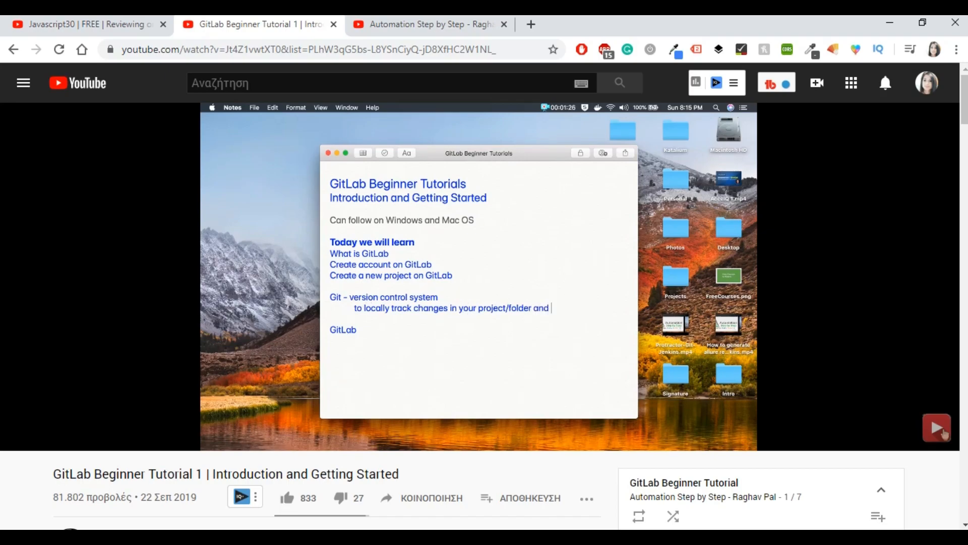
type("push")
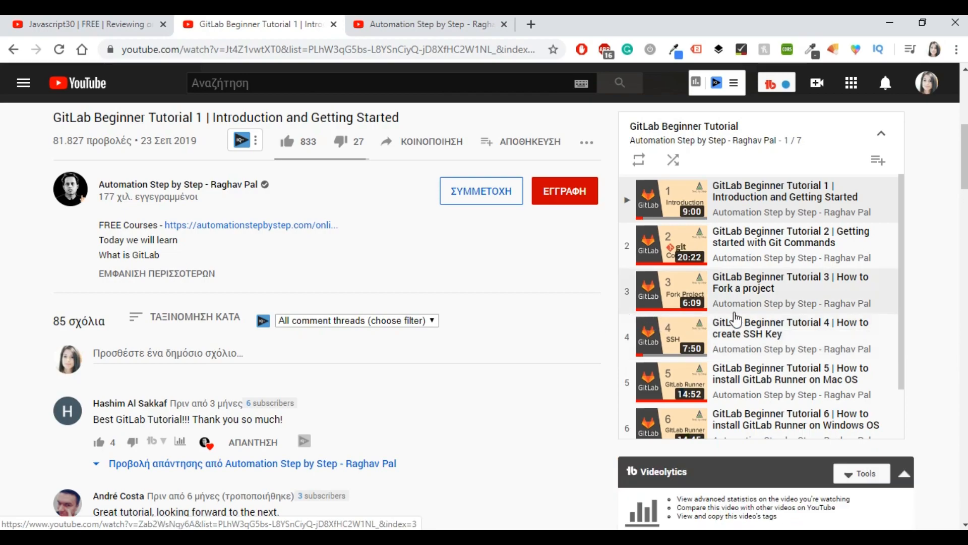
mouse_move(552, 436)
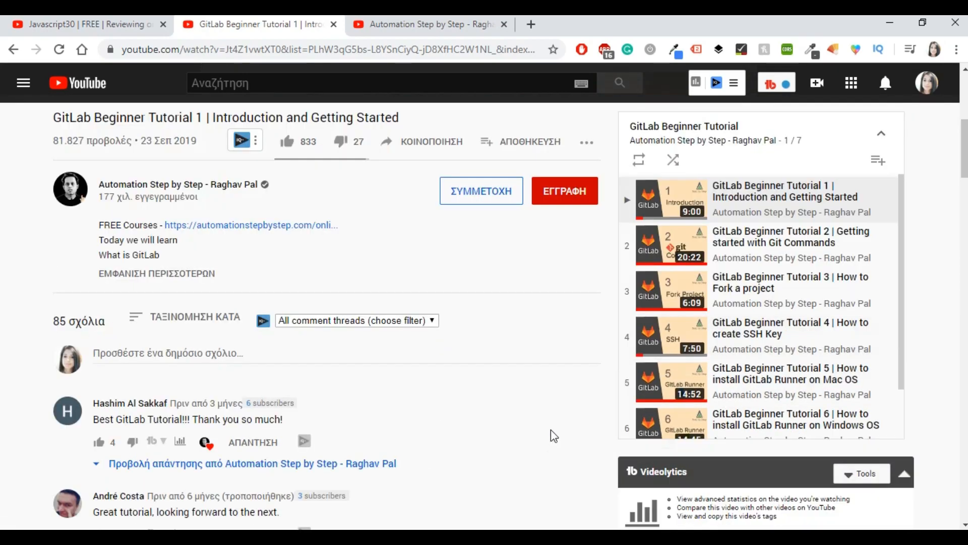
mouse_move(802, 261)
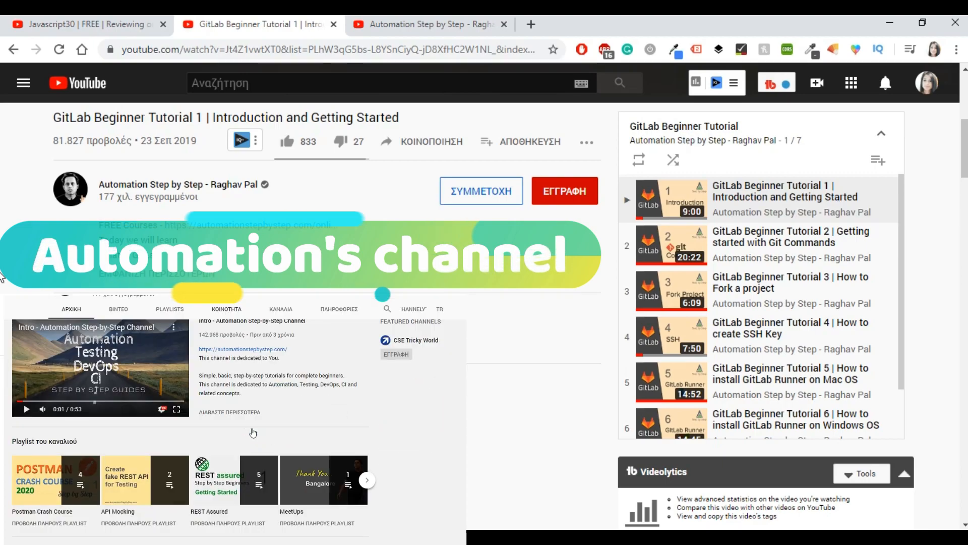
- Scroll through the playlist from GitLab Beginner Tutorial 1 down to Tutorial 7
scroll("down", 3)
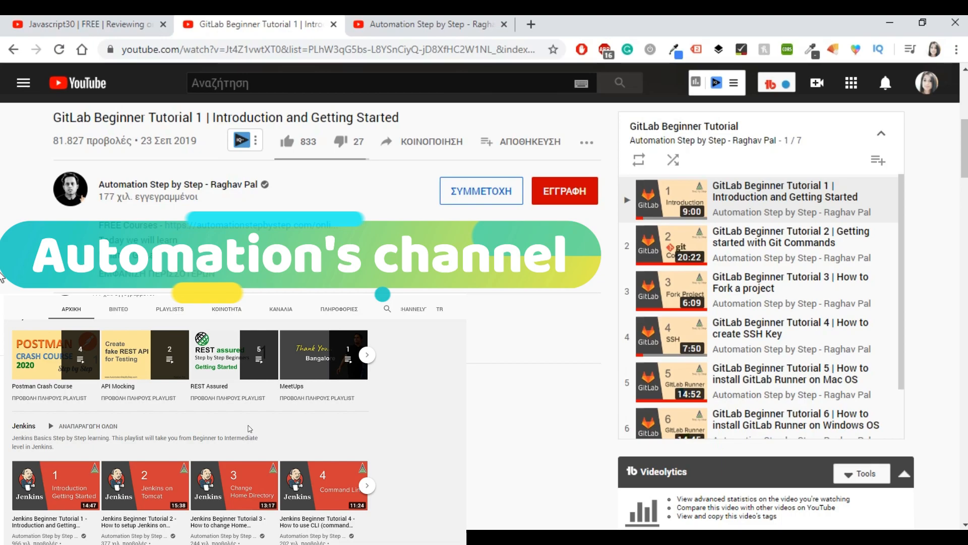
mouse_move(795, 332)
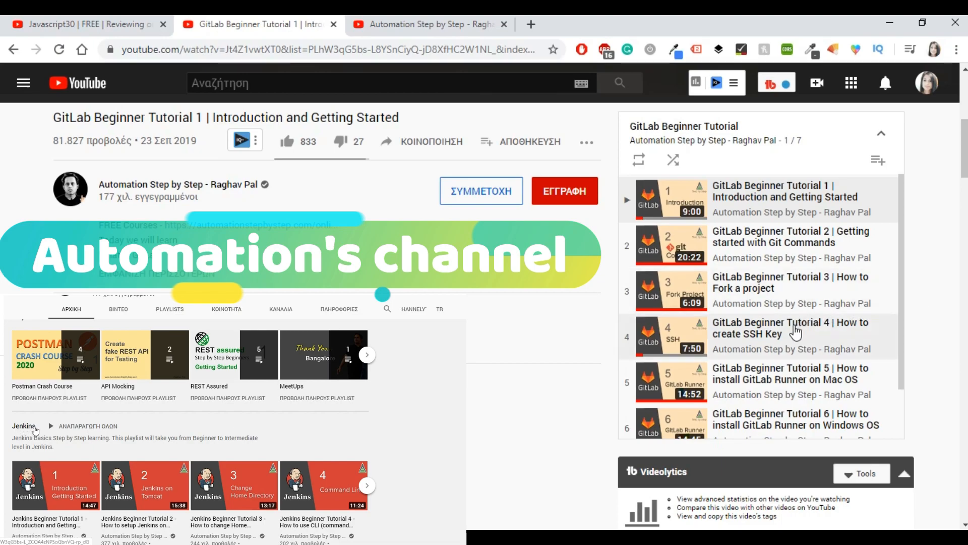
scroll("down", 3)
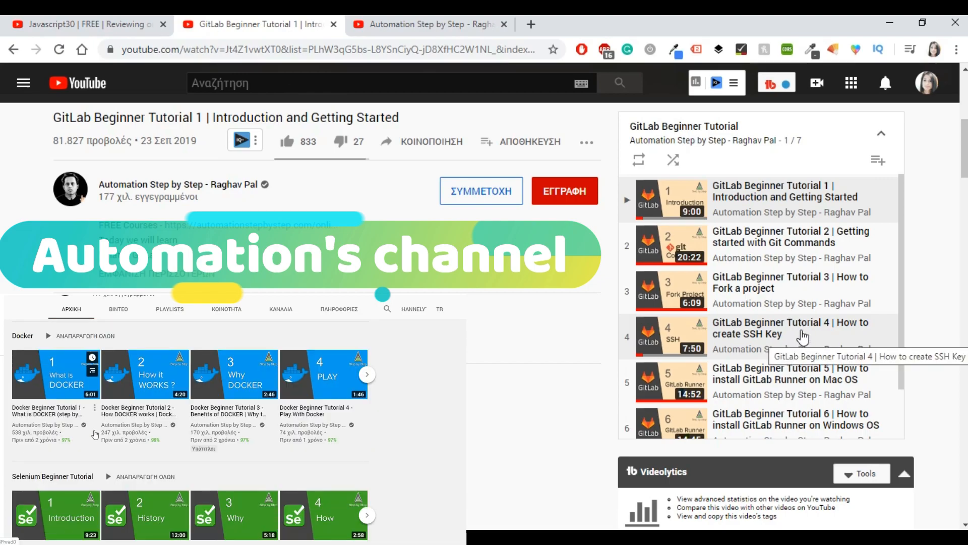
scroll("down", 3)
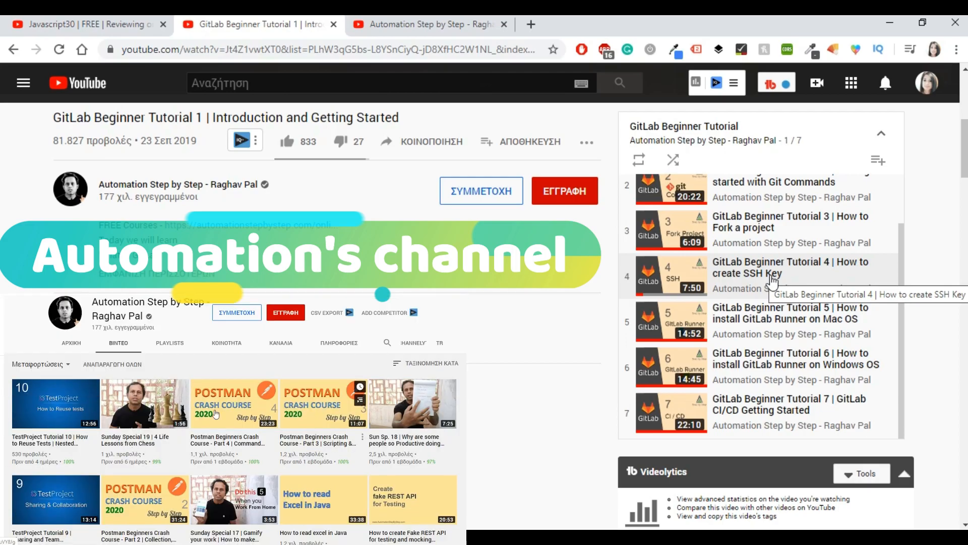
scroll("down", 3)
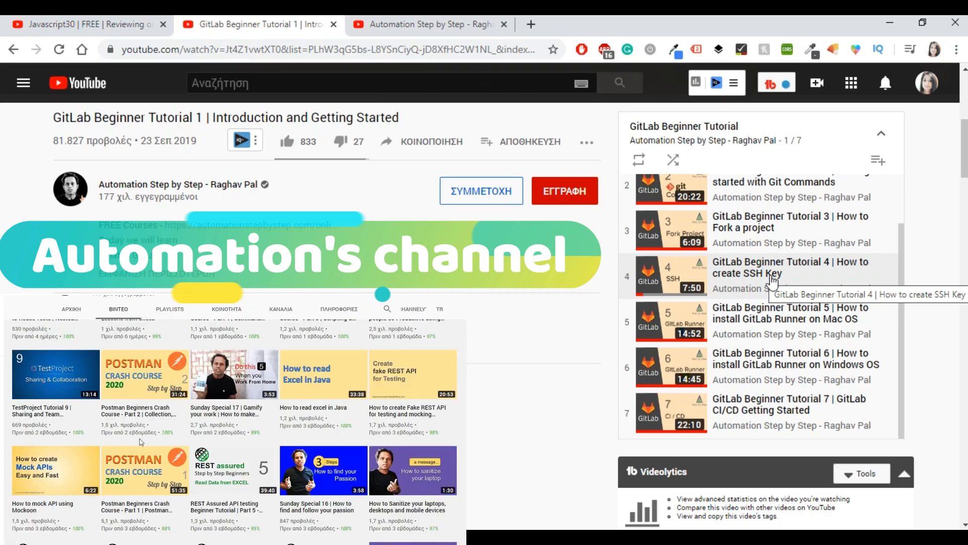
scroll("down", 3)
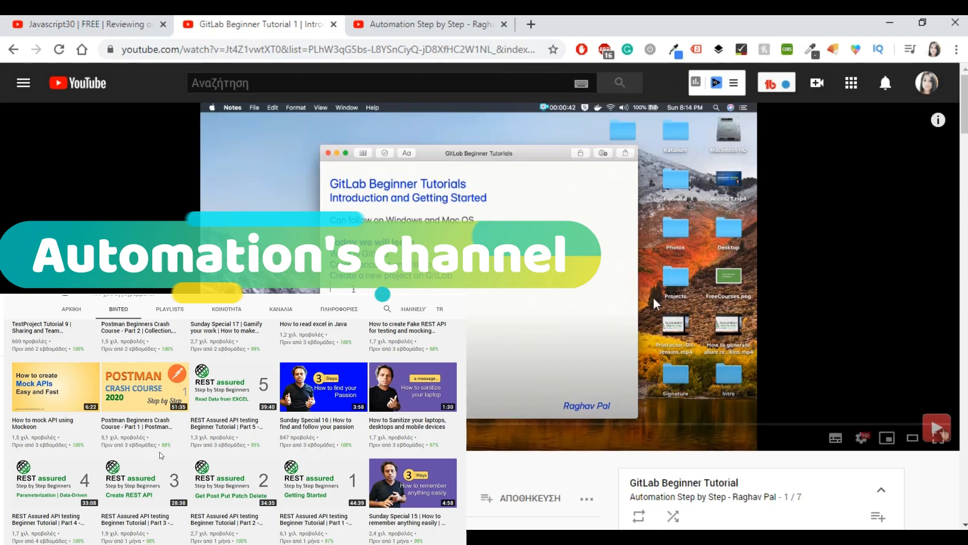
scroll("down", 3)
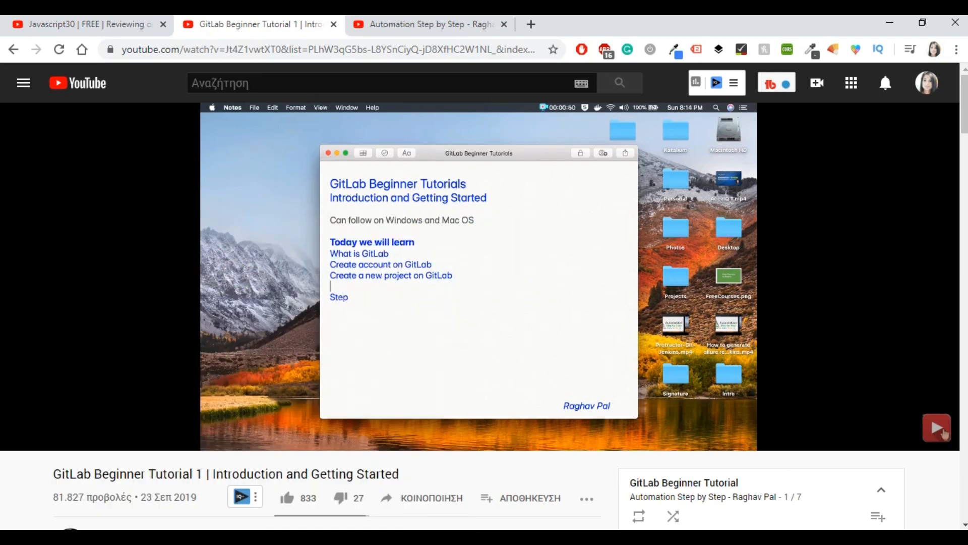
double_click(339, 297)
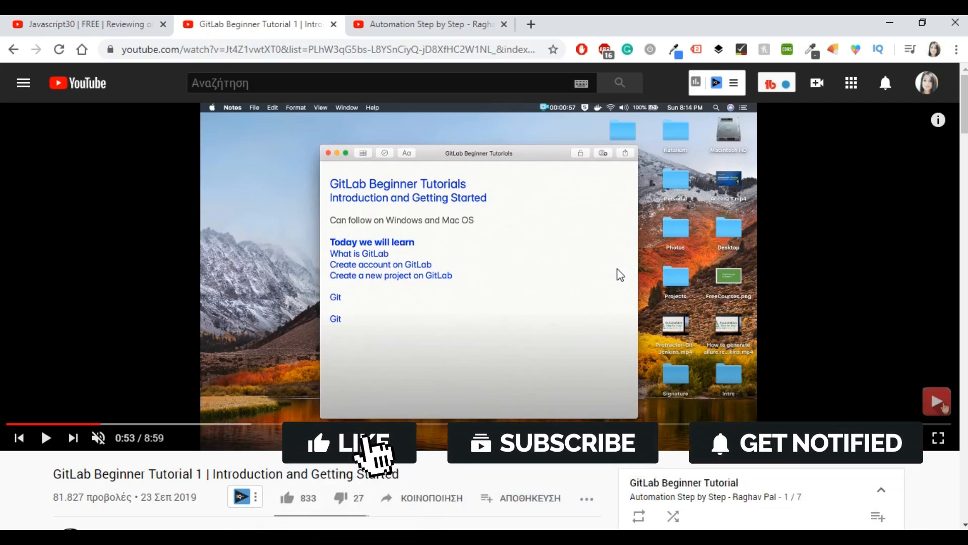
left_click(350, 443)
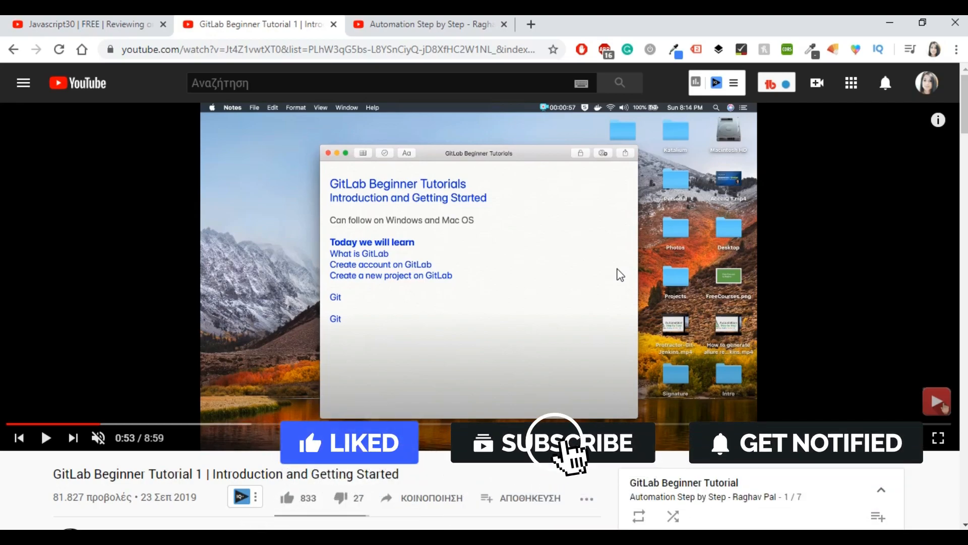
left_click(564, 449)
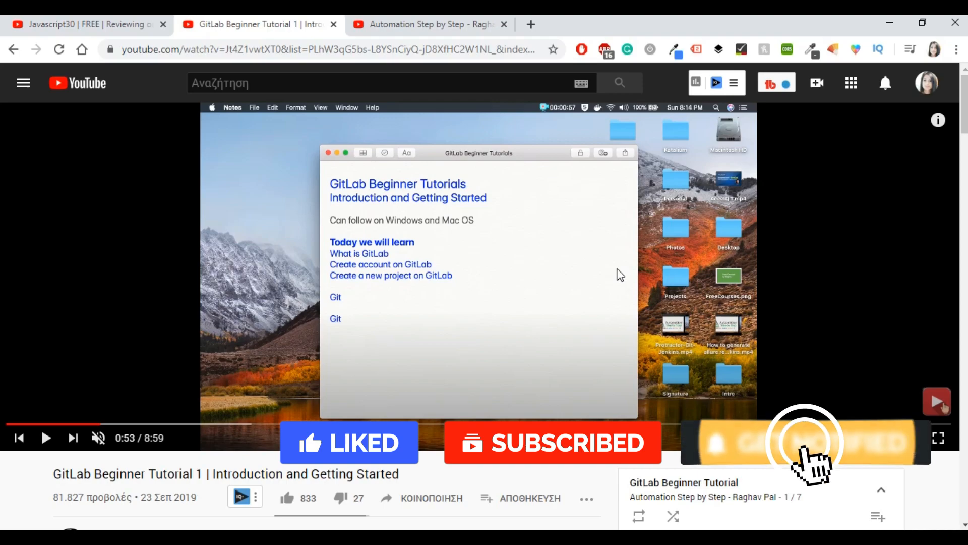